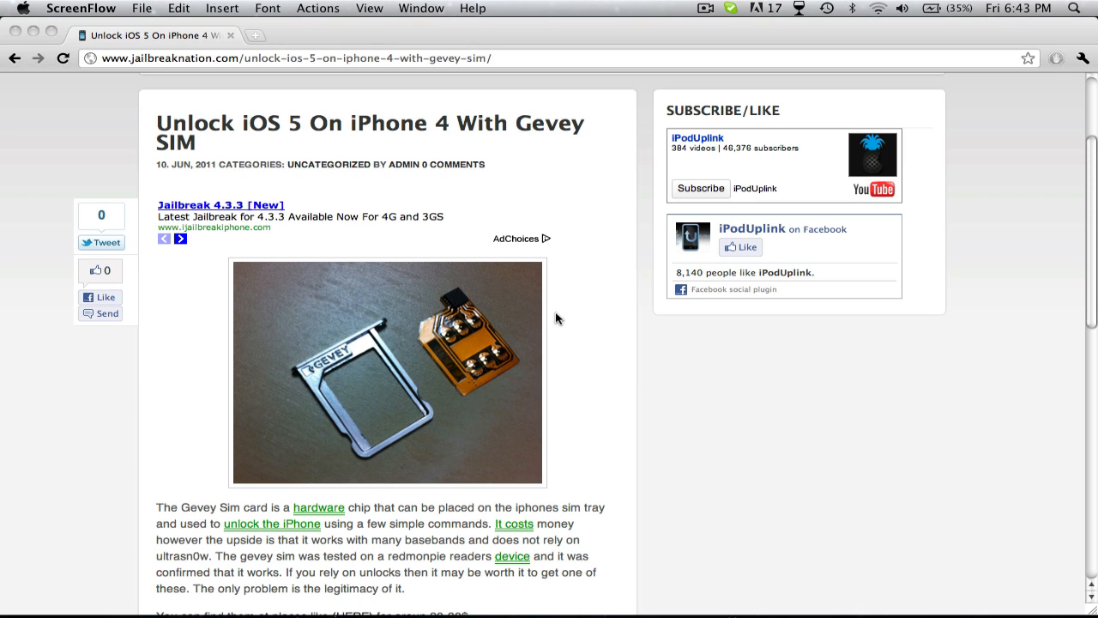
mouse_move(506, 334)
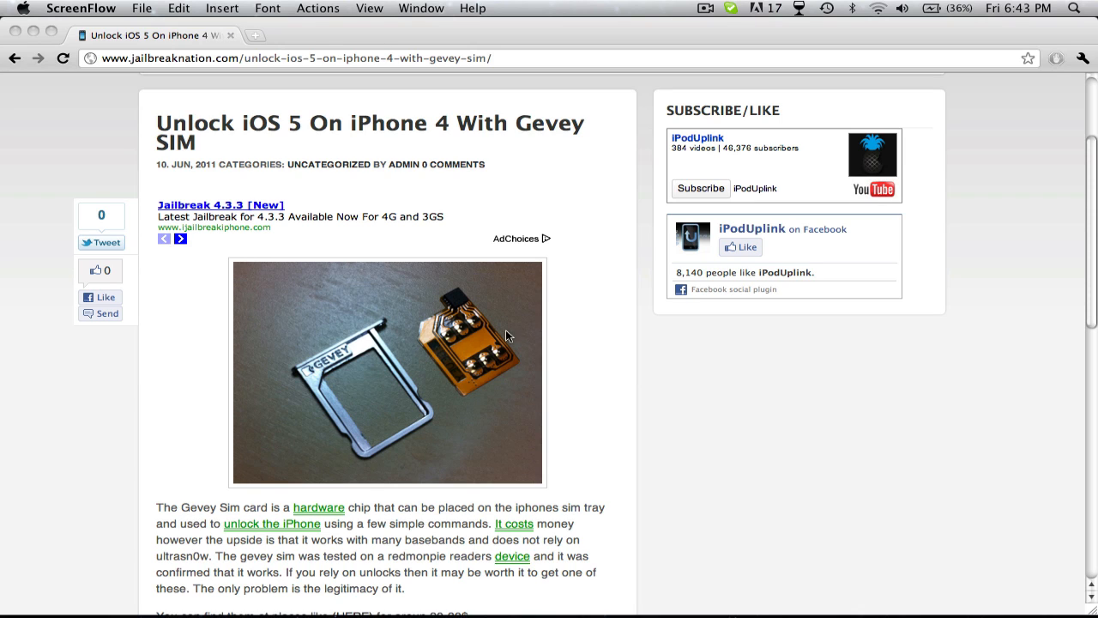
mouse_move(600, 380)
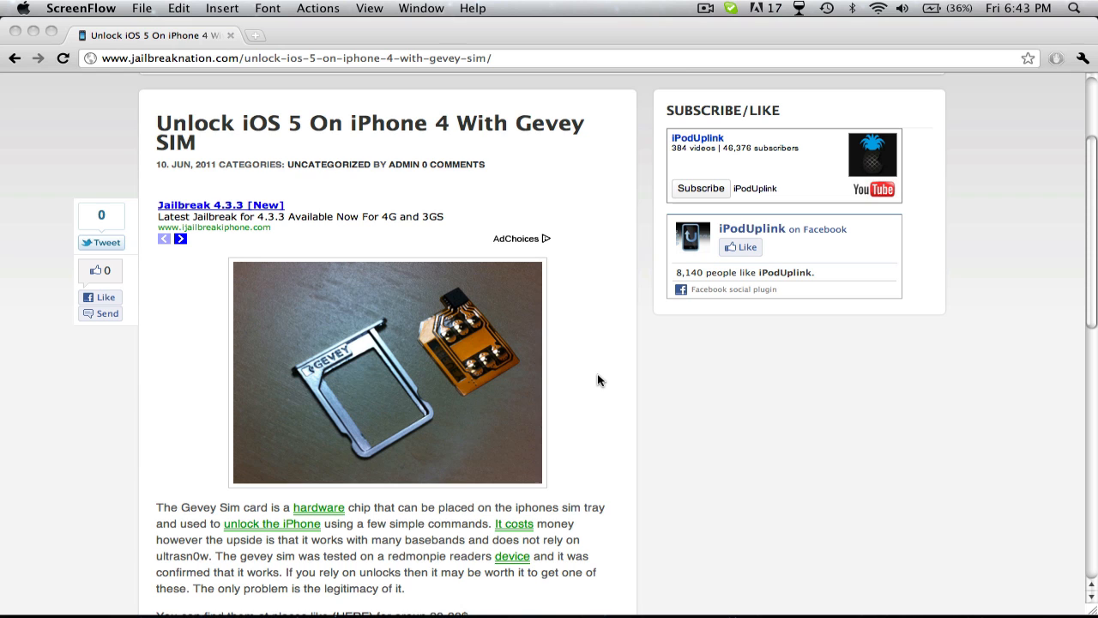
scroll(down, 3)
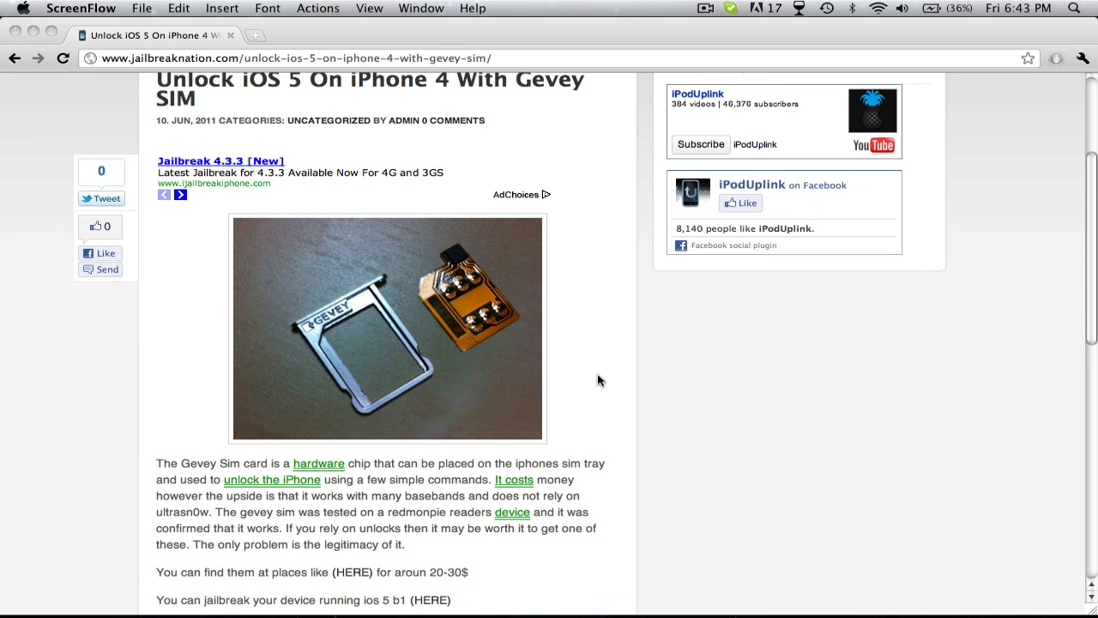
scroll(down, 3)
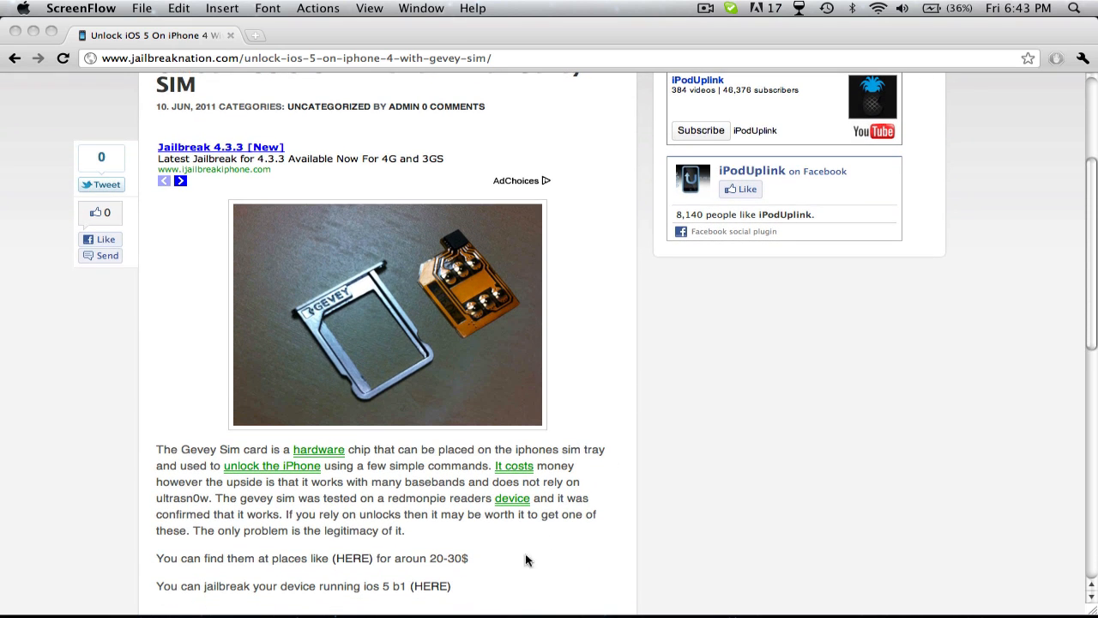
mouse_move(583, 530)
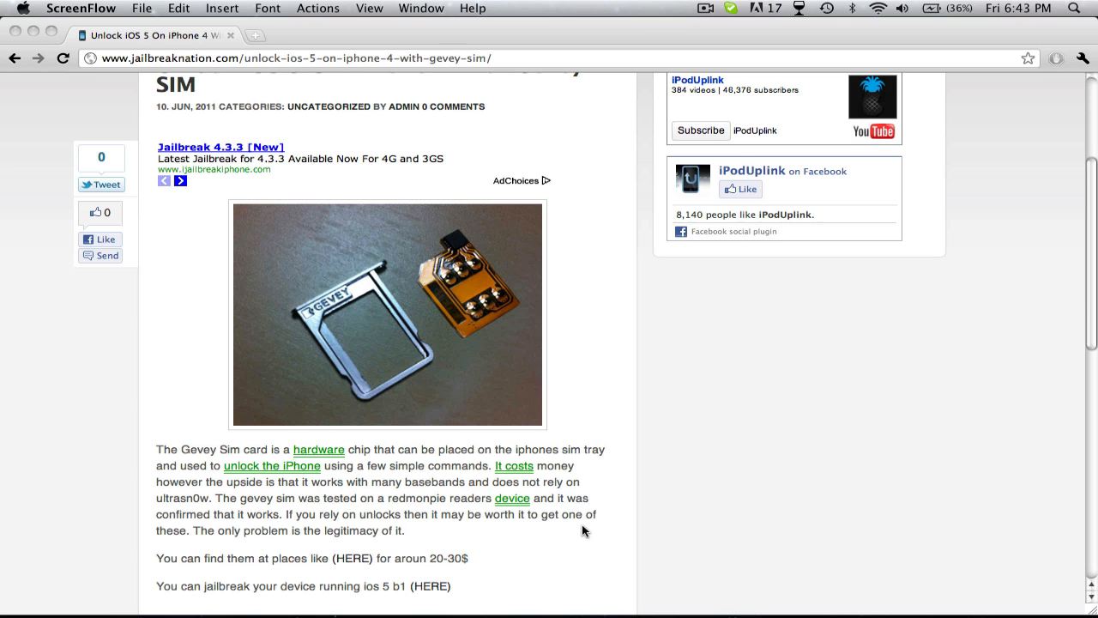
mouse_move(356, 558)
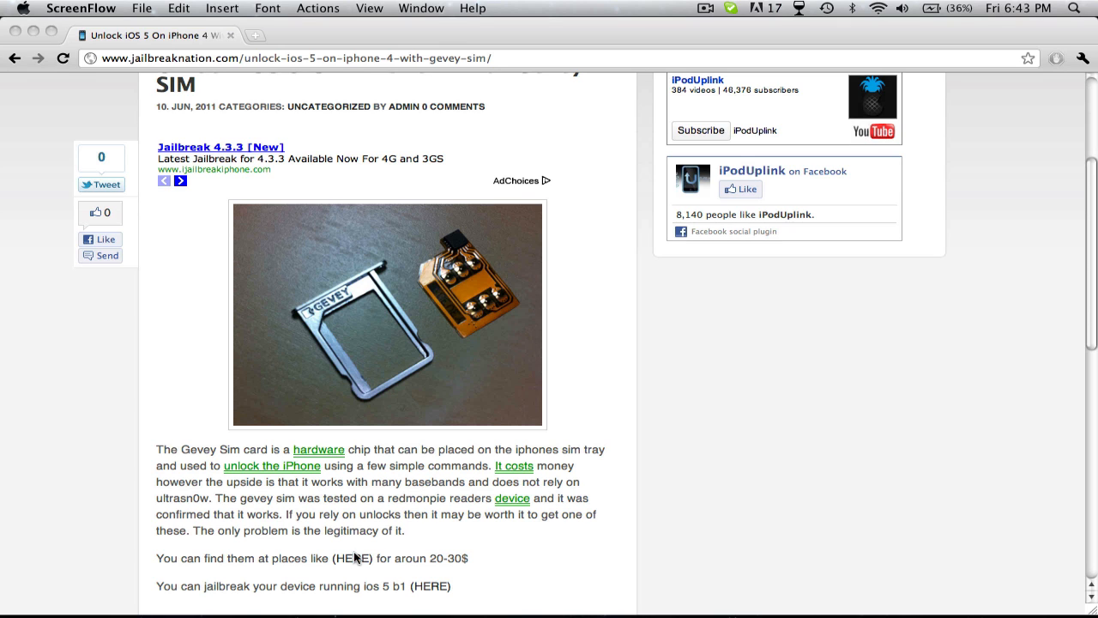
right_click(347, 558)
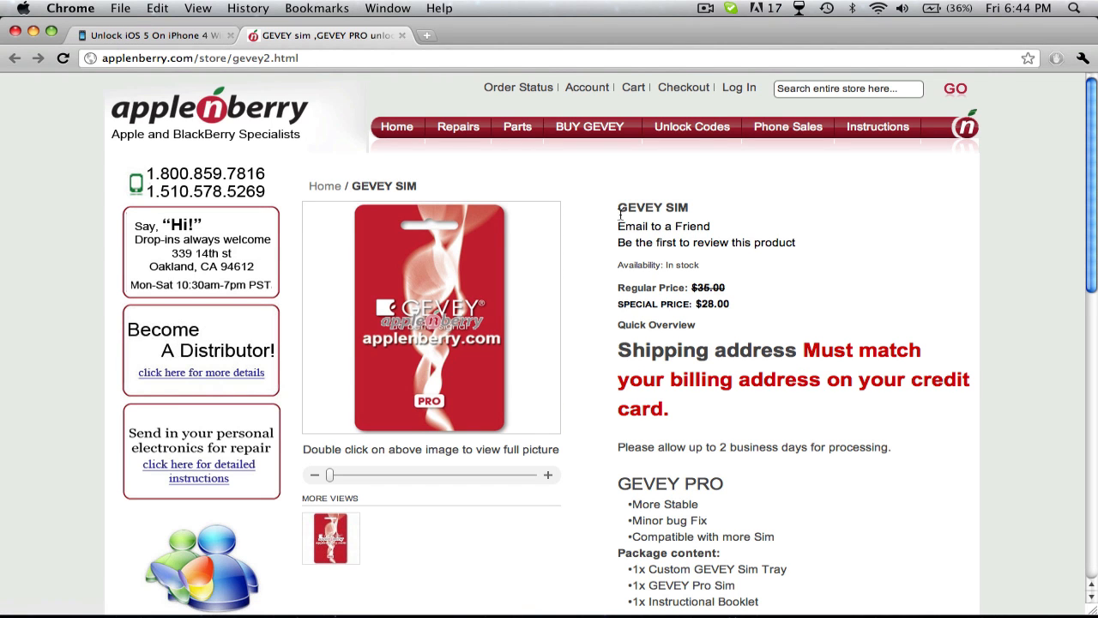
scroll(down, 3)
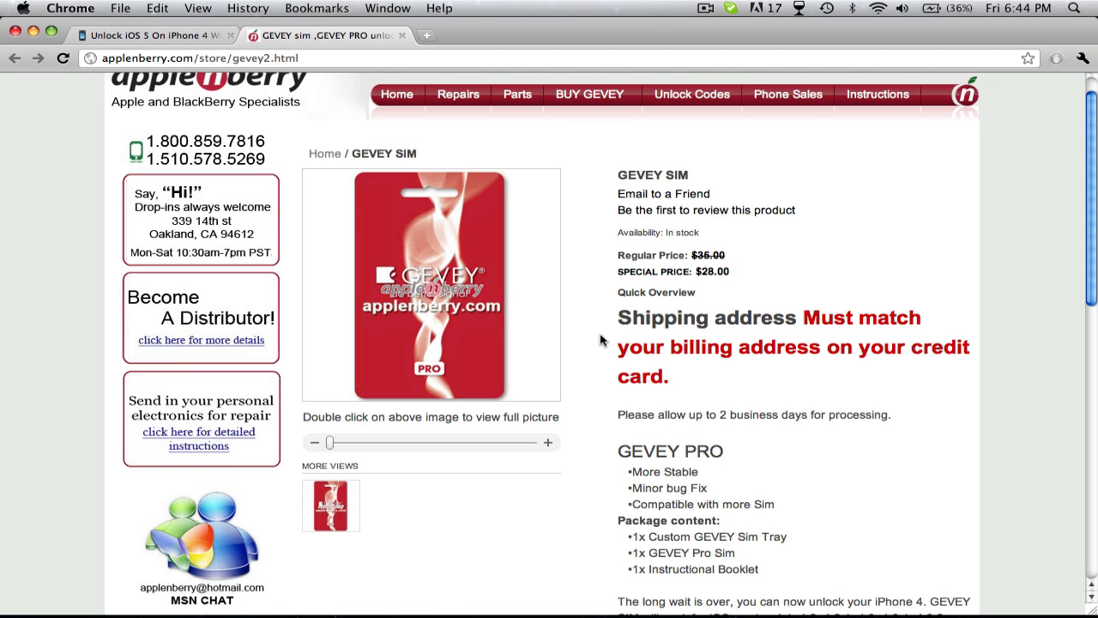
mouse_move(597, 334)
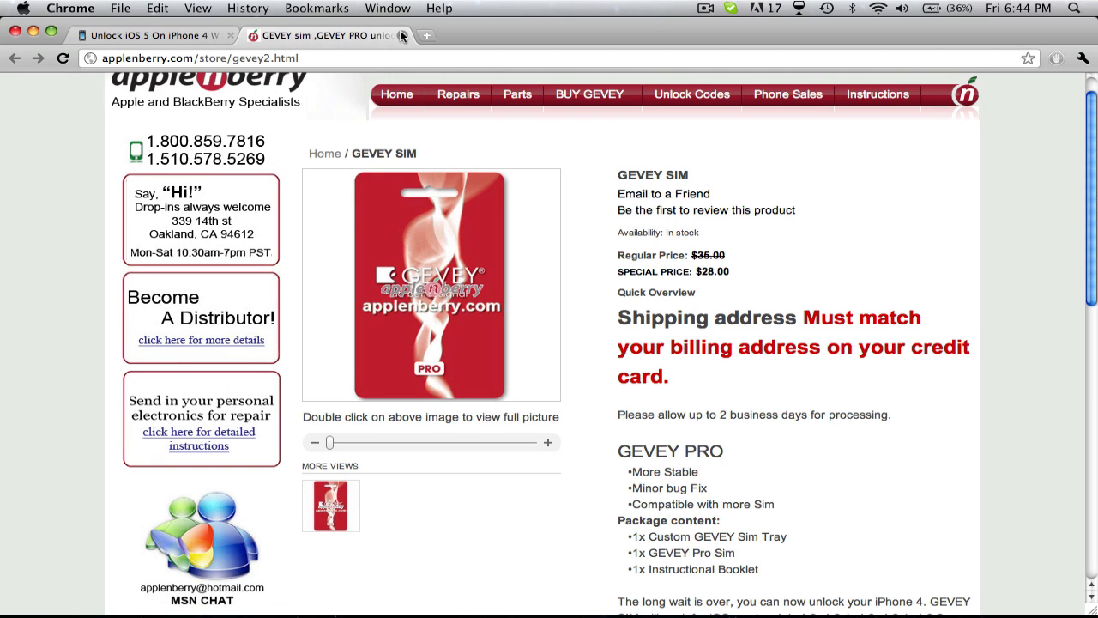
mouse_move(401, 36)
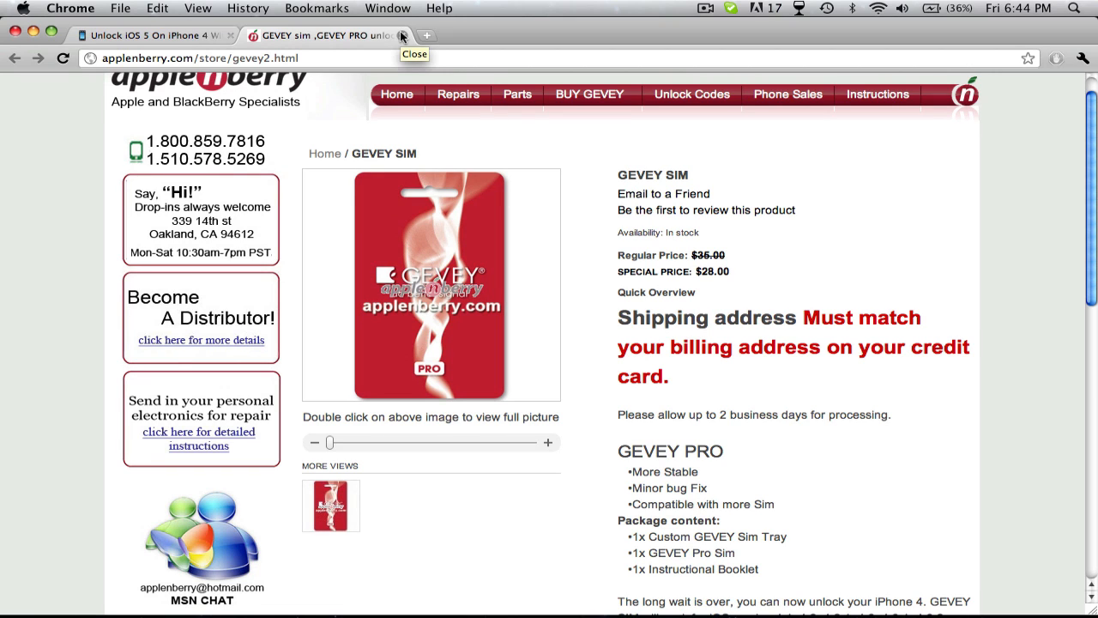
click(413, 35)
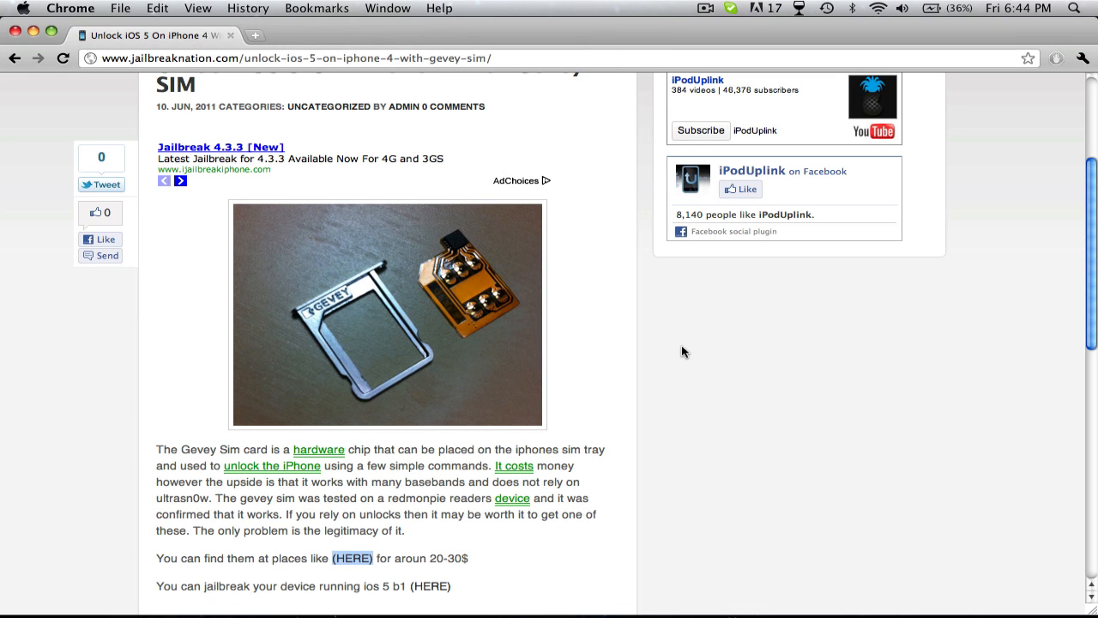